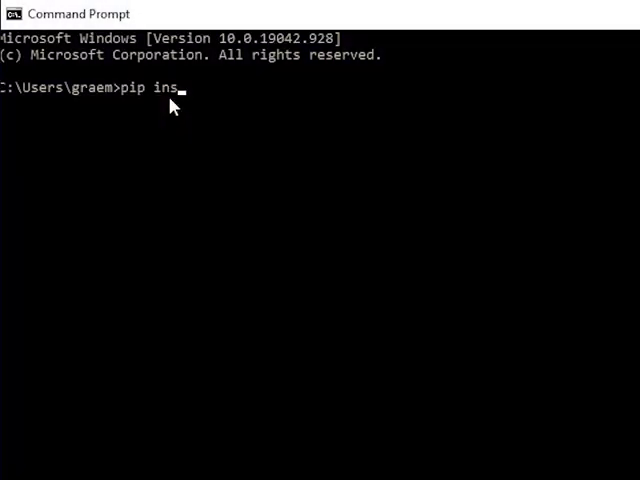
- Type a pip install command for the pygame package in Command Prompt
text(tall pyga)
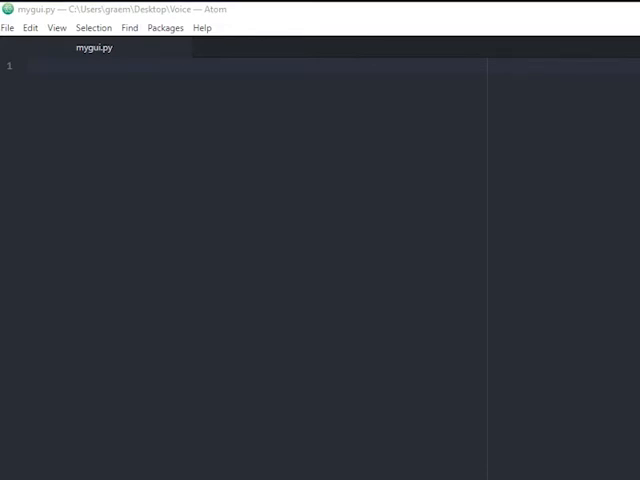
- Import pygame, playsound and time, and paste the imageHandler class with load and render methods
text(import)
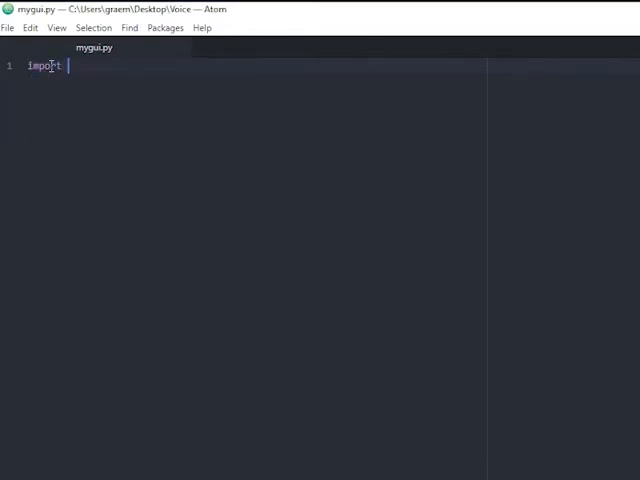
text(pygame)
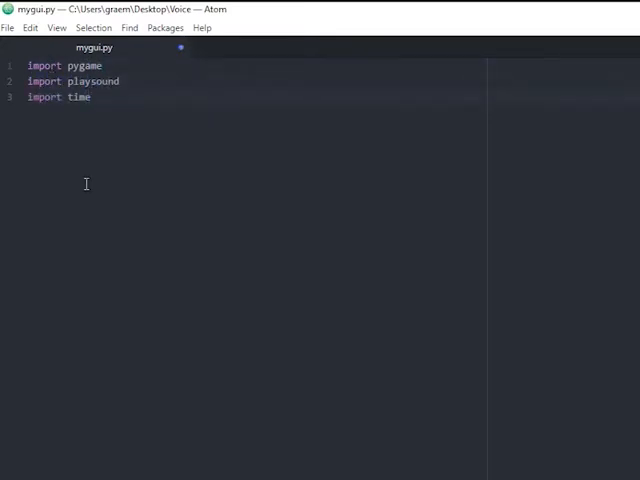
key(enter)
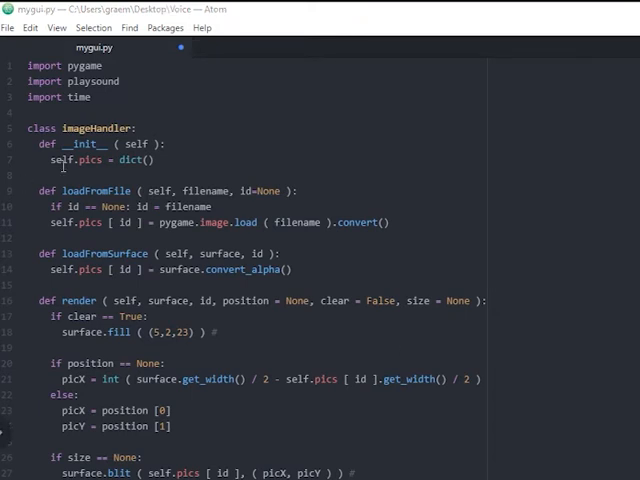
mouse_move(88, 128)
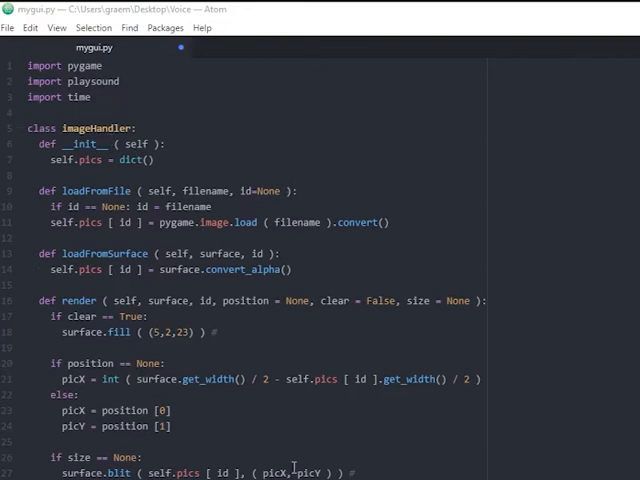
mouse_move(368, 334)
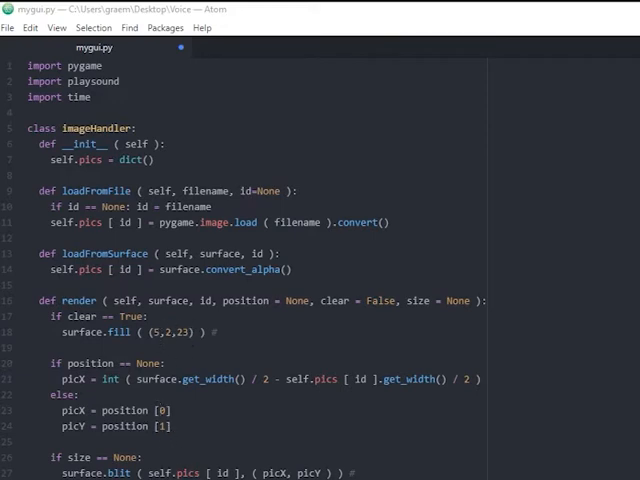
- Add pygame.display.init(), a FULLSCREEN set_mode call and handler = imageHandler() below the class
scroll(down, 3)
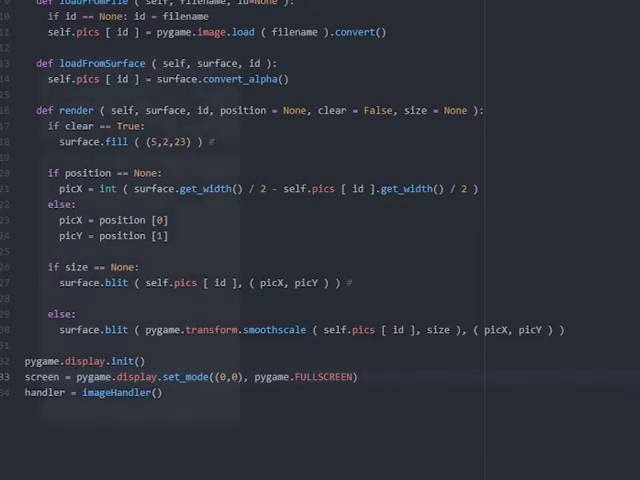
- Define display() loading c://jarvis/jarvisface/1.jpg as "1", call it, and assign A, B, x, y
text(def display():)
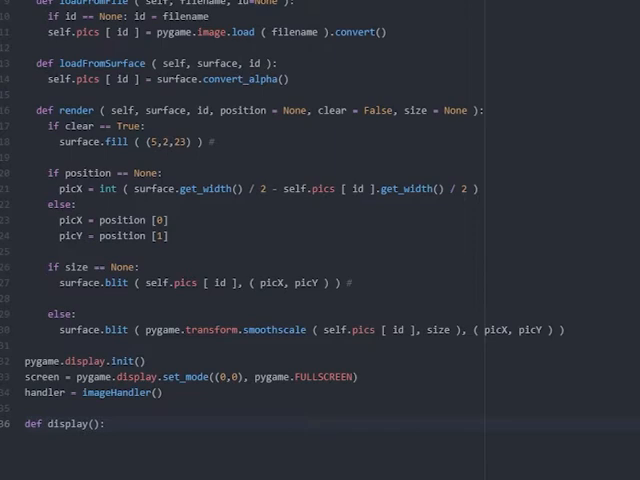
text(handler.loadFromFile ( "c://jarvis/jarvisface/1.jpg", "1" ))
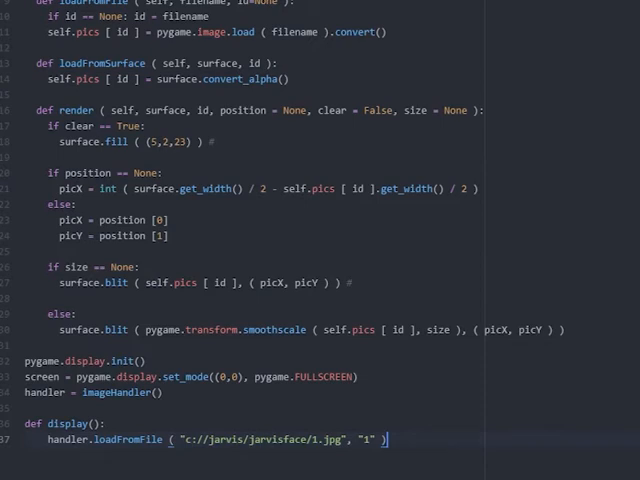
mouse_move(386, 439)
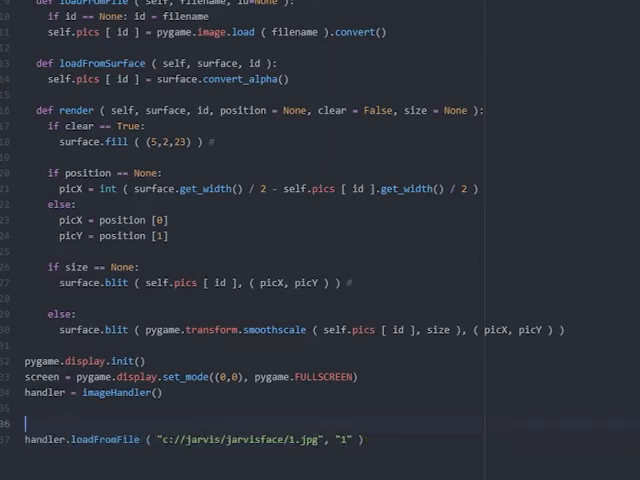
text(def)
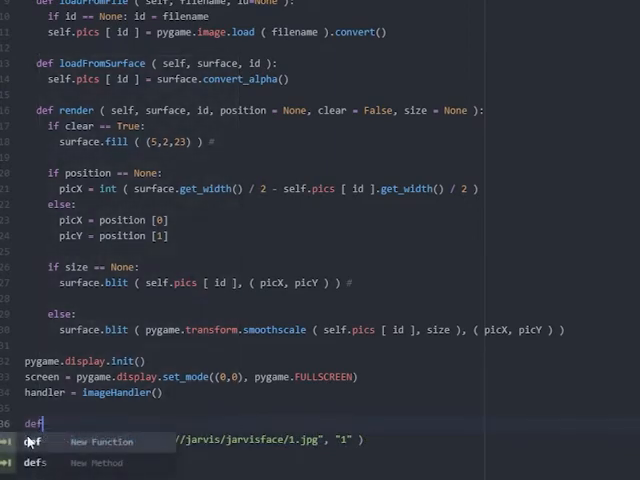
text(display():)
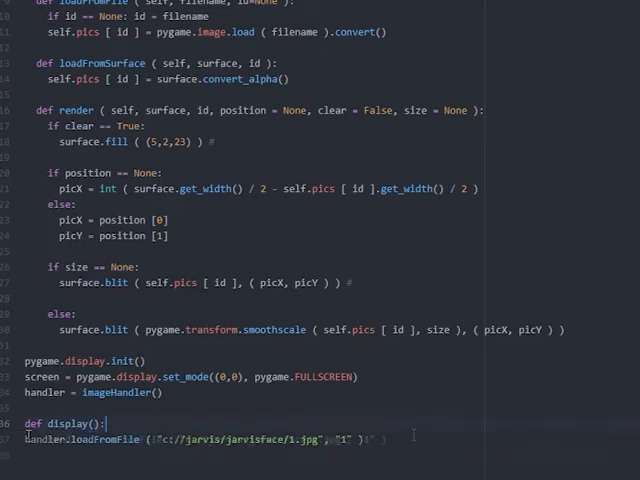
text(display())
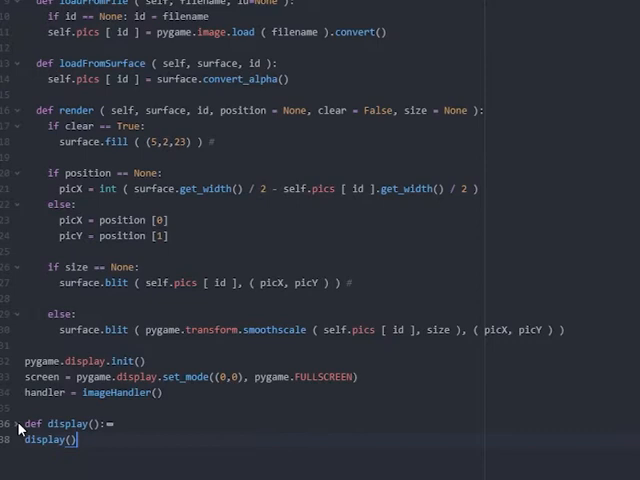
text(handler.loadFromFile ( "c://jarvis/jarvisface/1.jpg", "1" ))
text(y = 768)
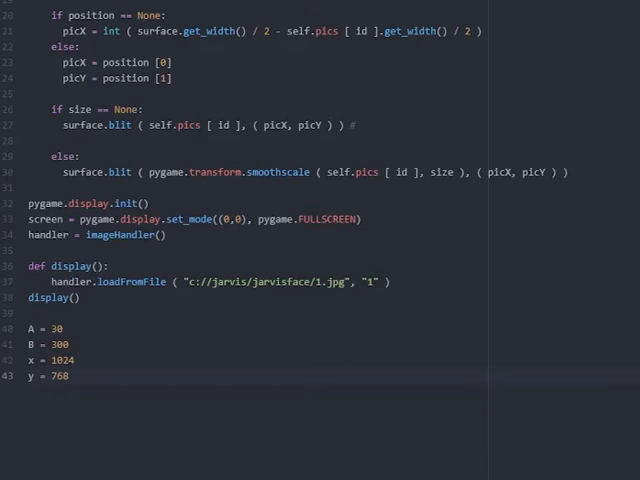
- Render images 1 and 2, each with display.update(30,300,1024,768) and a 2-second sleep
text(handler.render ( screen, "1", ( A, B ), True, ( x, y ) ))
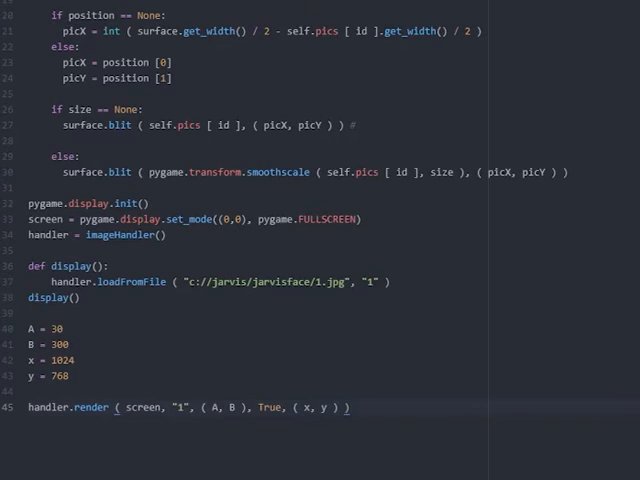
text(pygame.display.update(30,300,1024,768))
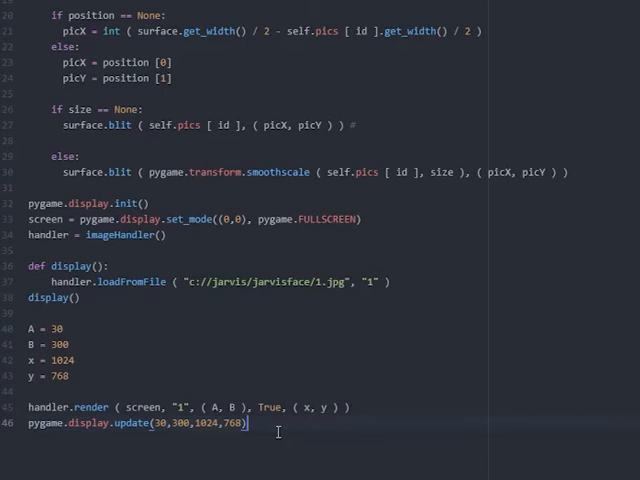
text(time.sleep()
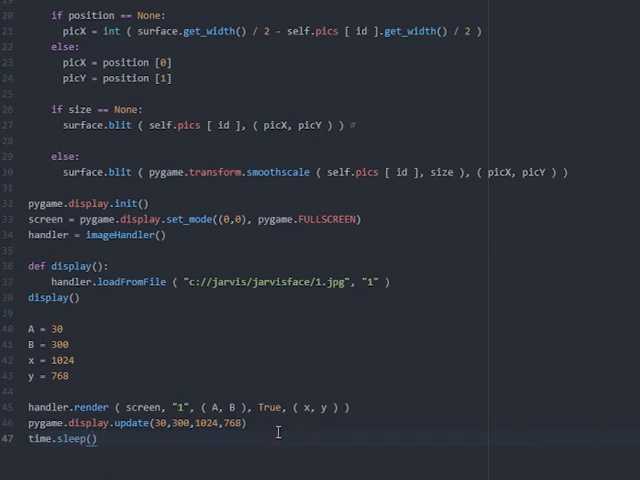
text(2)
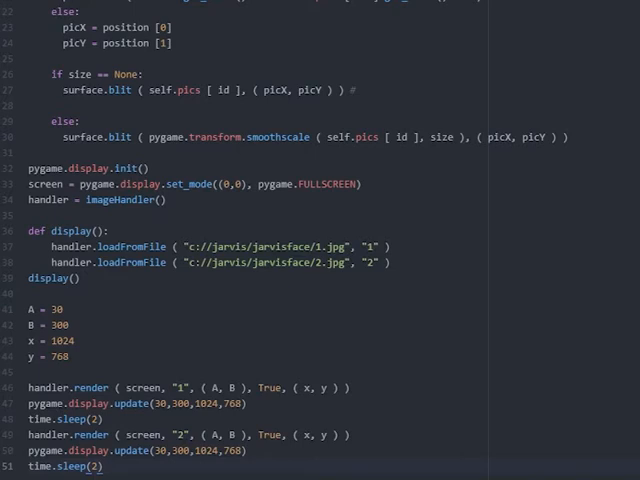
- Indent the rendering code under def face():, add face(), and load 3.jpg through 10.jpg
text(def face():)
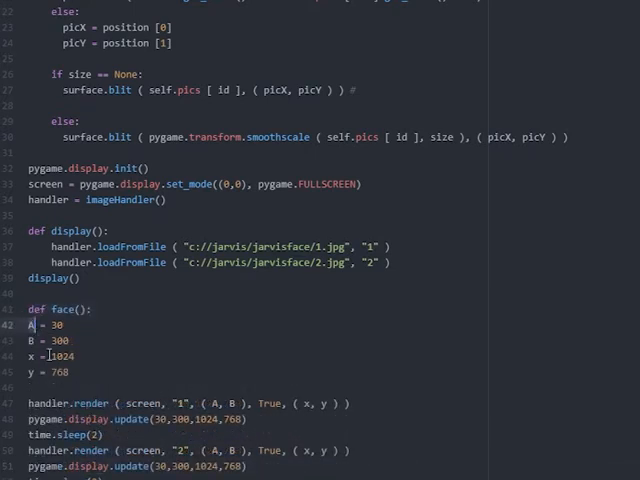
scroll(down, 3)
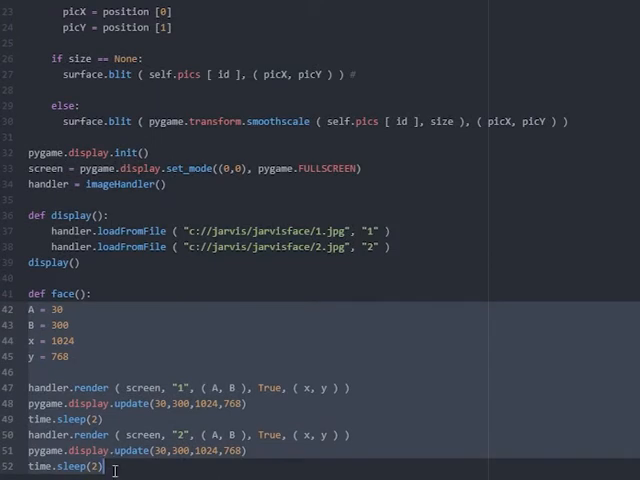
scroll(down, 3)
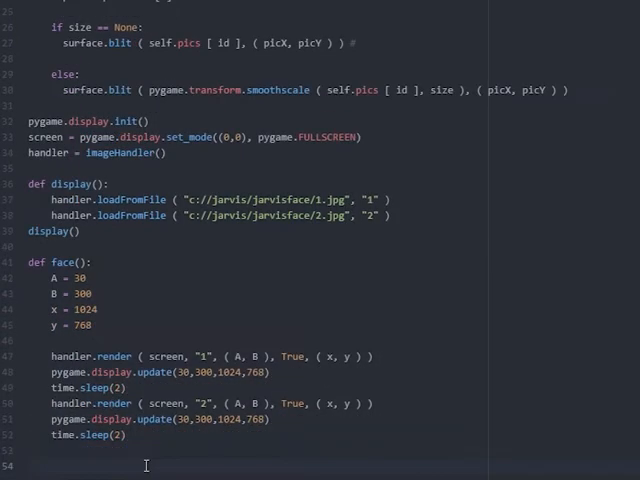
text(face())
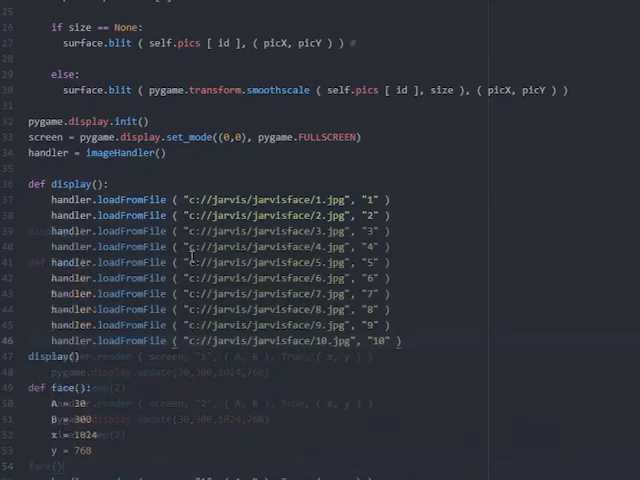
scroll(down, 3)
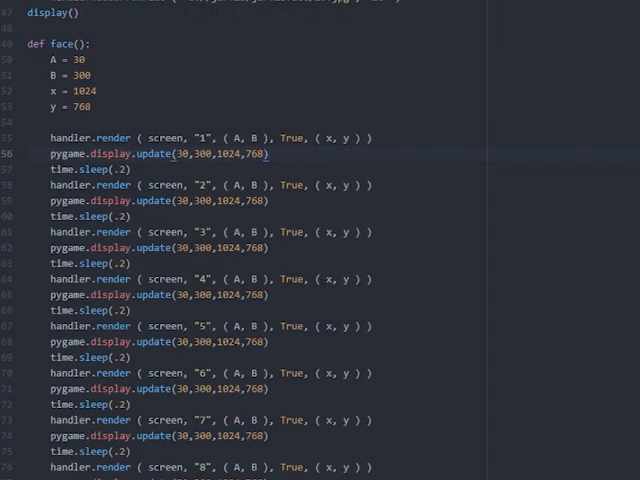
- Add render/update/sleep(.2) blocks per image, then fold the class, display and face bodies
scroll(up, 3)
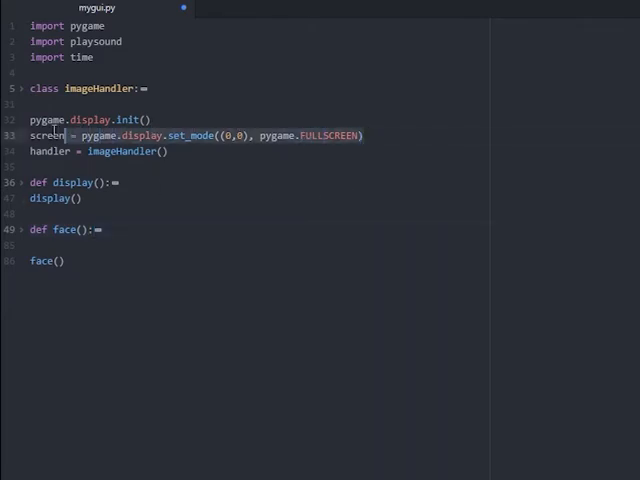
- Paste a 400x400 RESIZABLE set_mode line, set A, B to 0 and x, y to 400, and pass A to updates
right_click(50, 135)
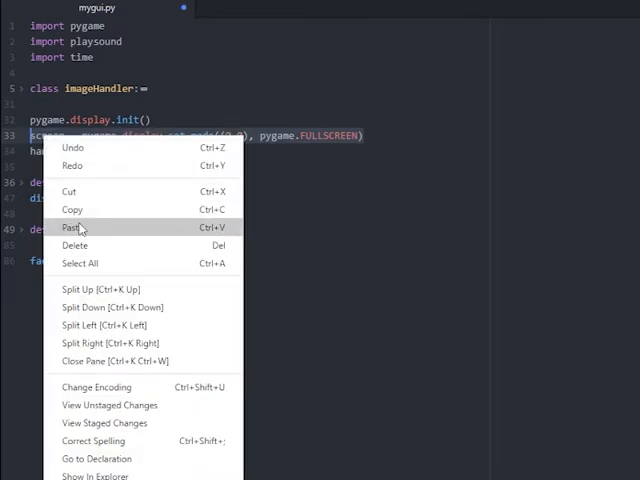
click(72, 227)
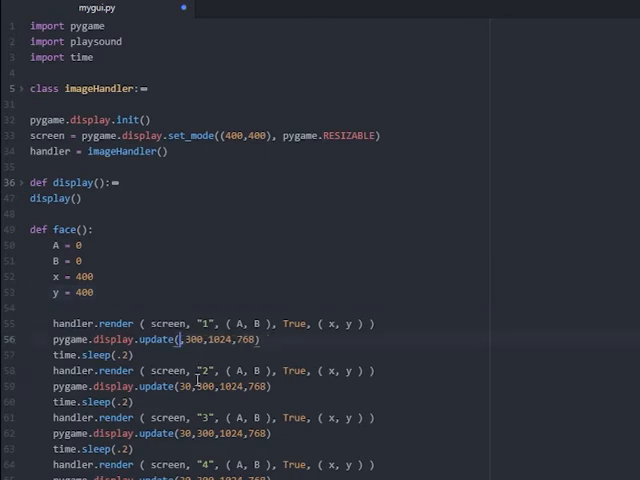
text(A)
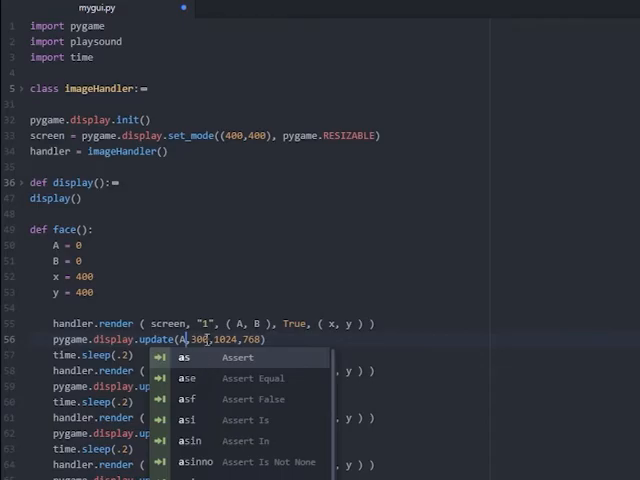